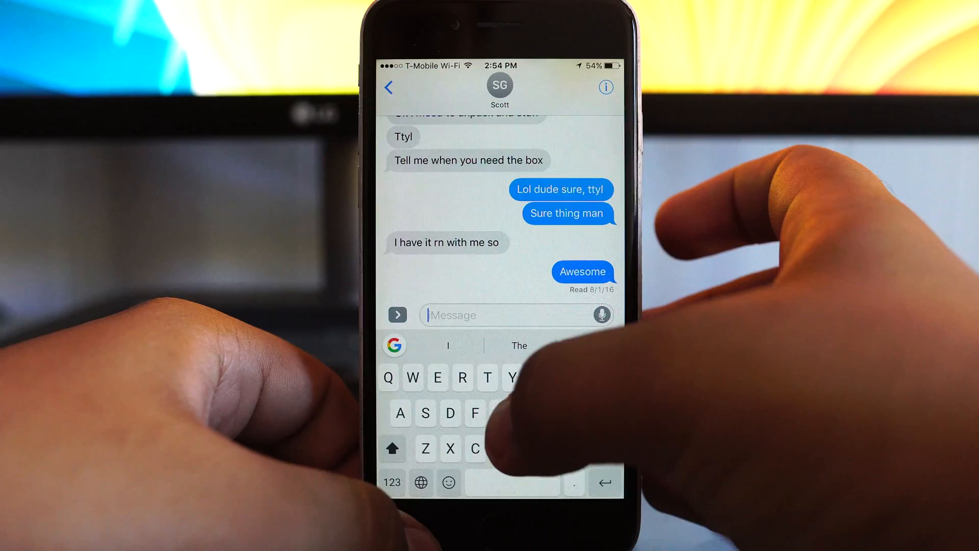
Send "Hey man, have you got iOS 10 yet?" using a bubble effect from Send with effect.
type("Hey man, have you gith")
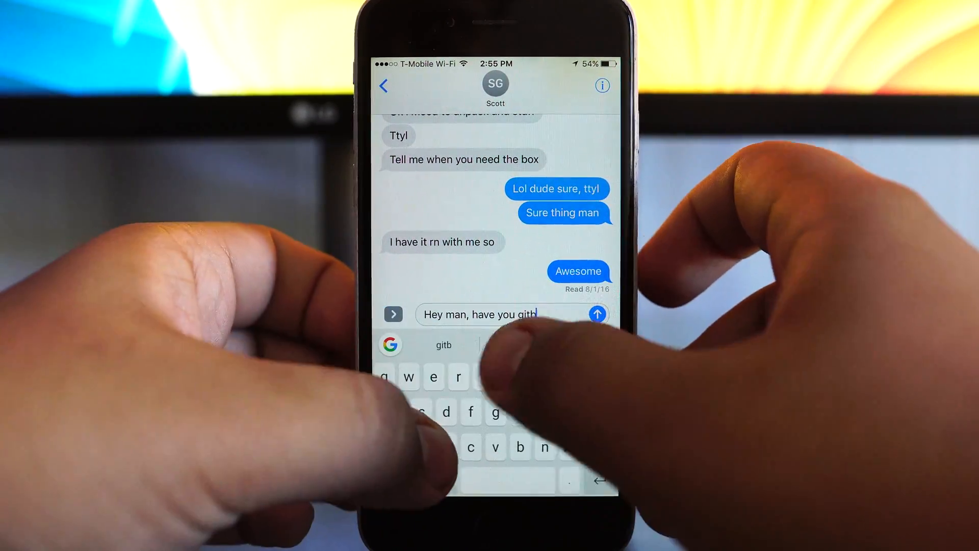
left_click(599, 315)
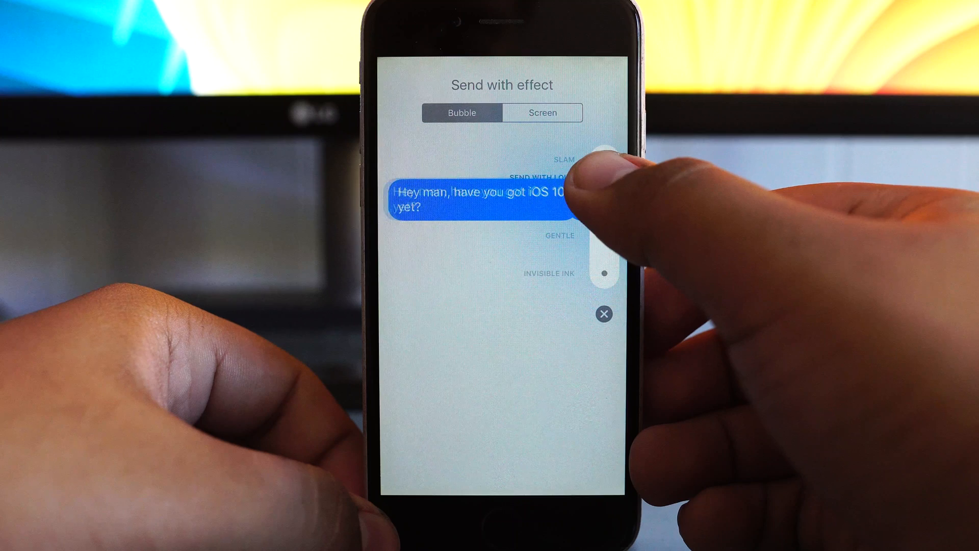
left_click(604, 157)
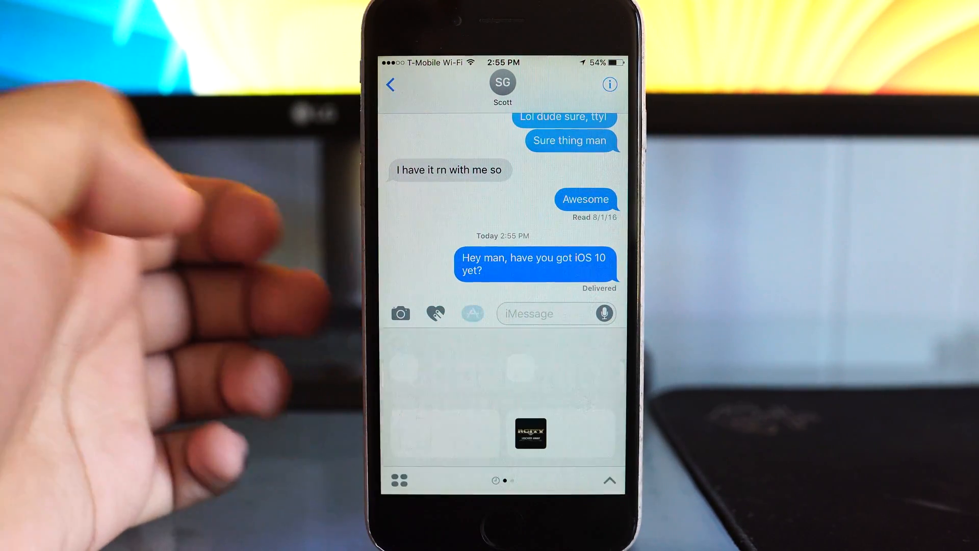
Attach a thumbs-up GIF from #images, then move to the Digital Touch sketch pad.
left_click(472, 313)
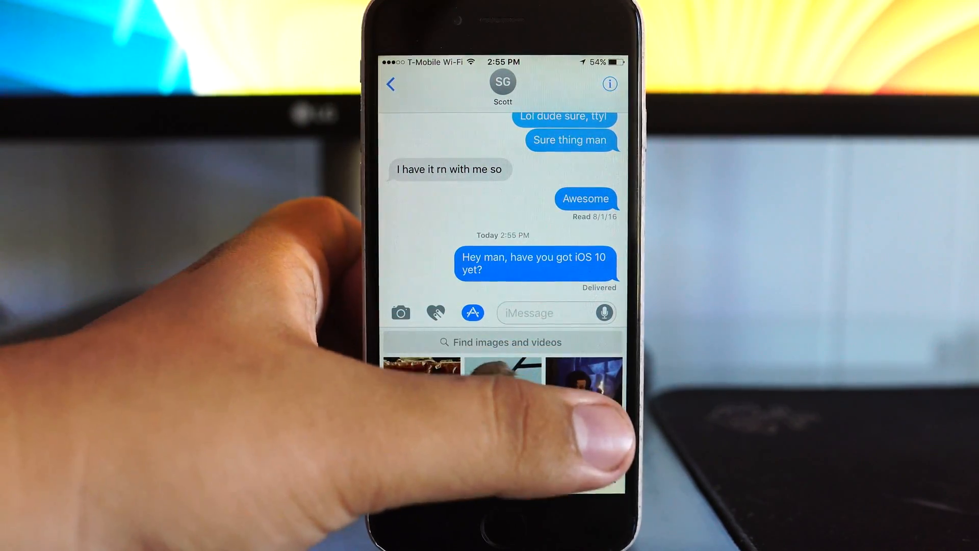
left_click(583, 395)
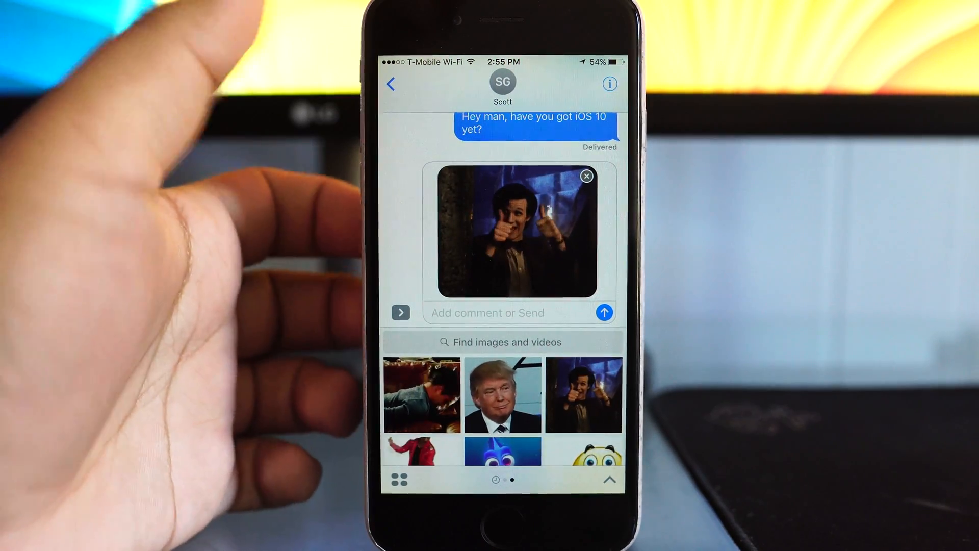
scroll("left", 3)
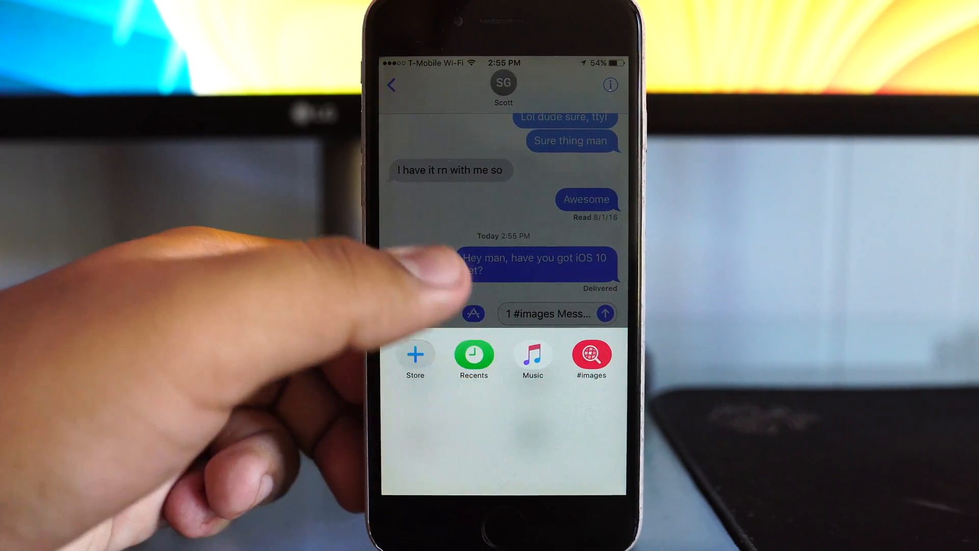
left_click(532, 355)
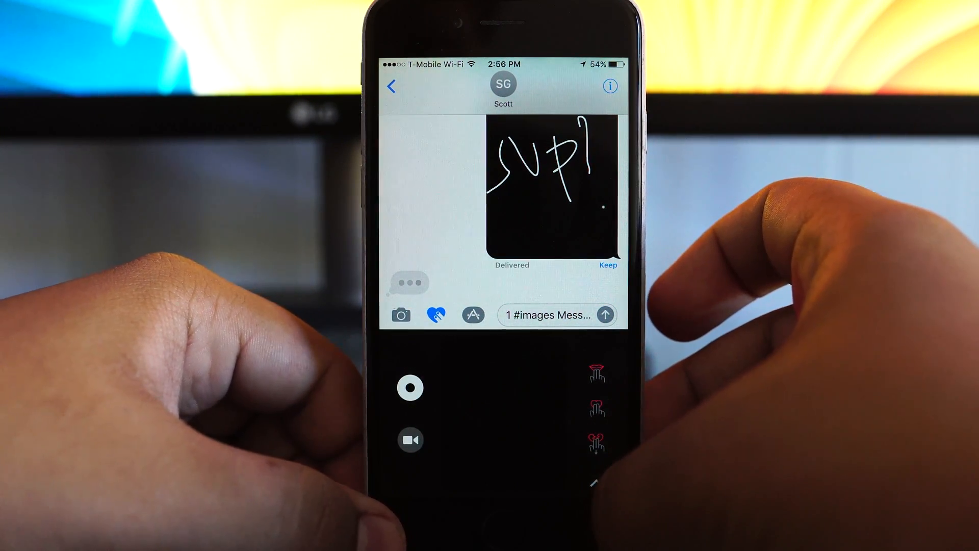
Bring up the recent photos picker in the Messages app drawer.
left_click(400, 314)
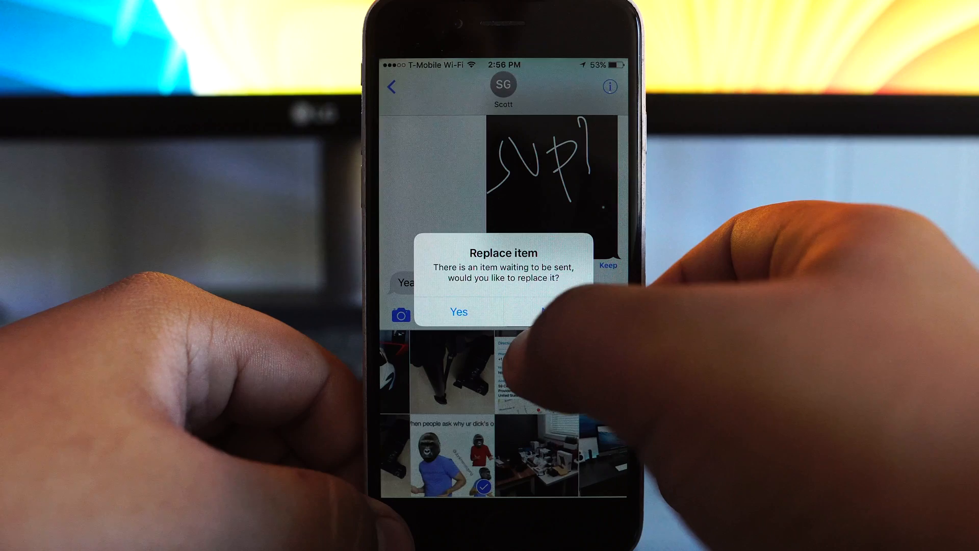
Replace the pending GIF with the chosen meme photo and send it.
left_click(458, 312)
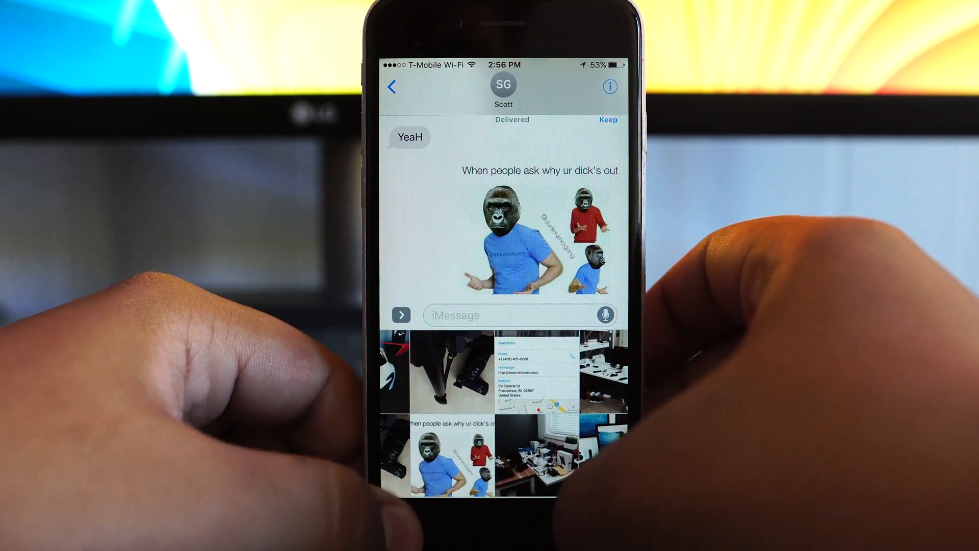
left_click(512, 315)
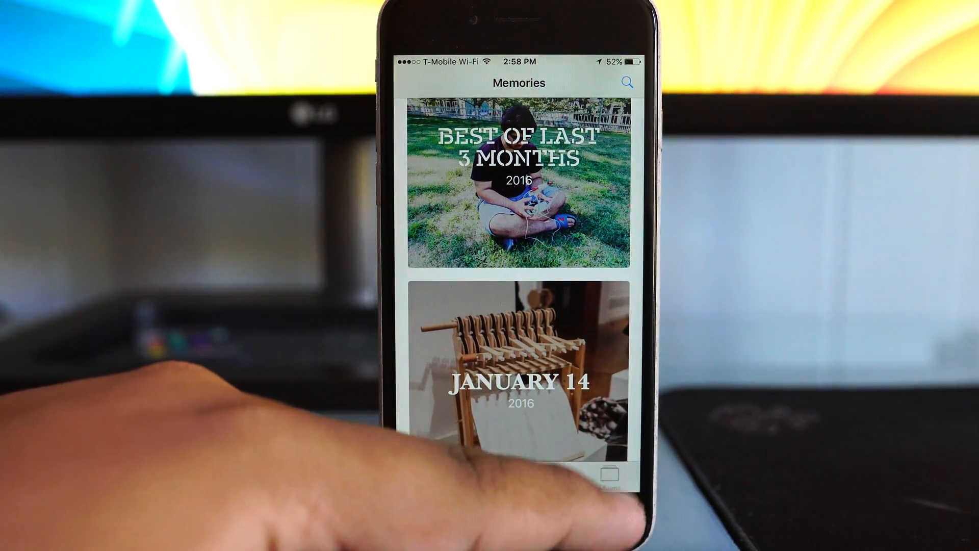
Browse My Albums (Faces Project, India, December 2015, Island) in the Albums view.
left_click(608, 476)
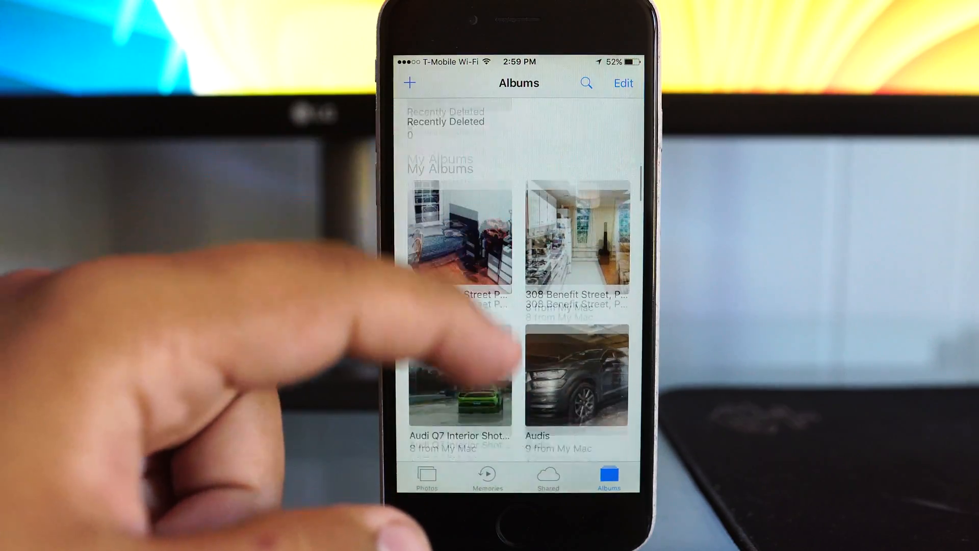
scroll("down", 3)
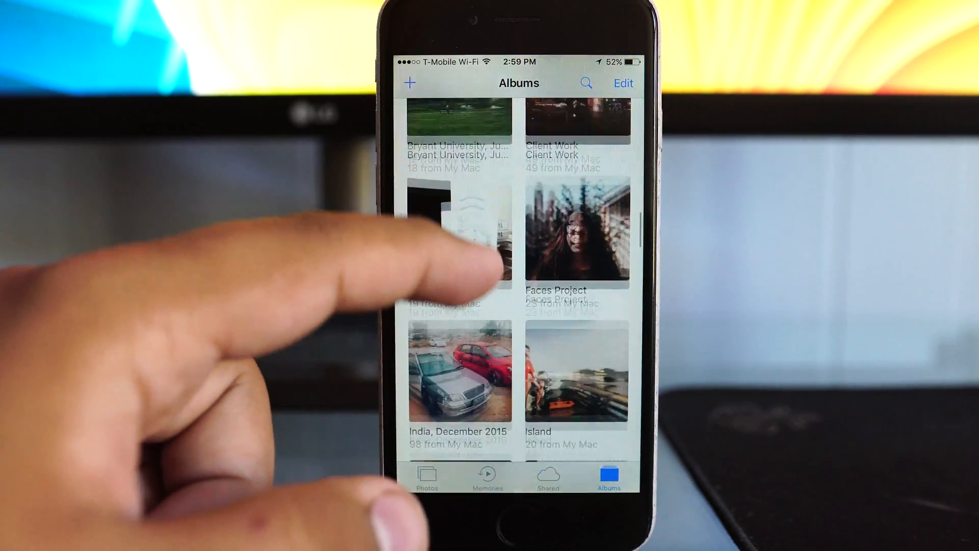
left_click(488, 475)
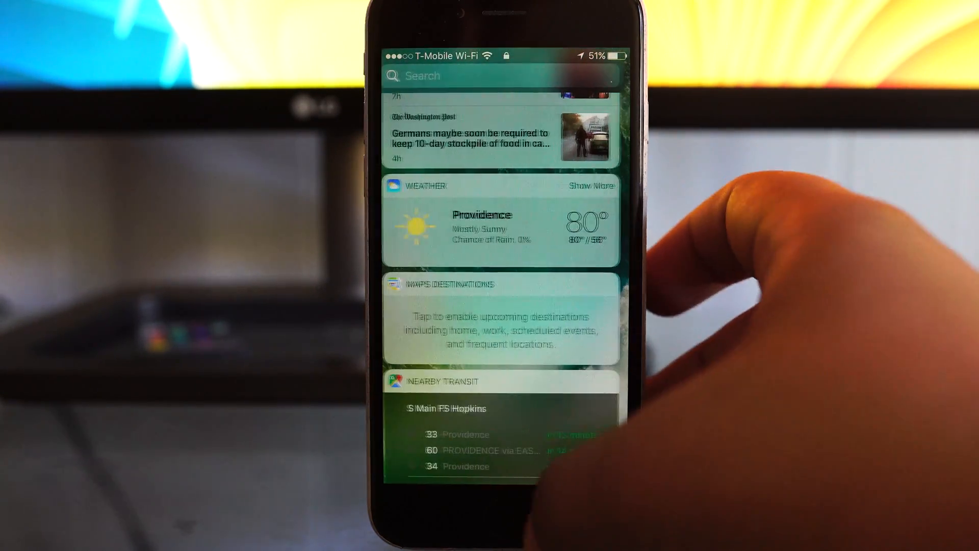
Scroll through the Today widgets for news, weather and transit.
scroll("down", 3)
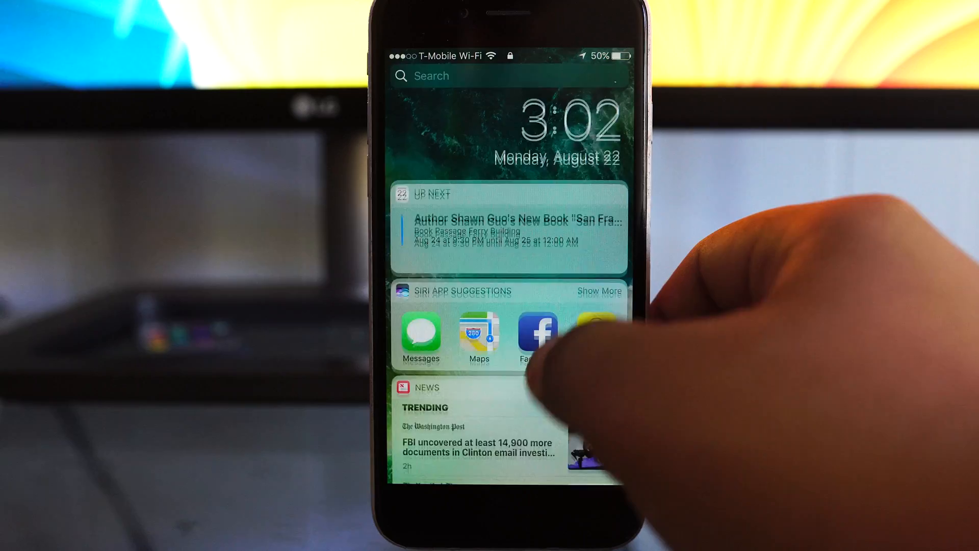
scroll("down", 3)
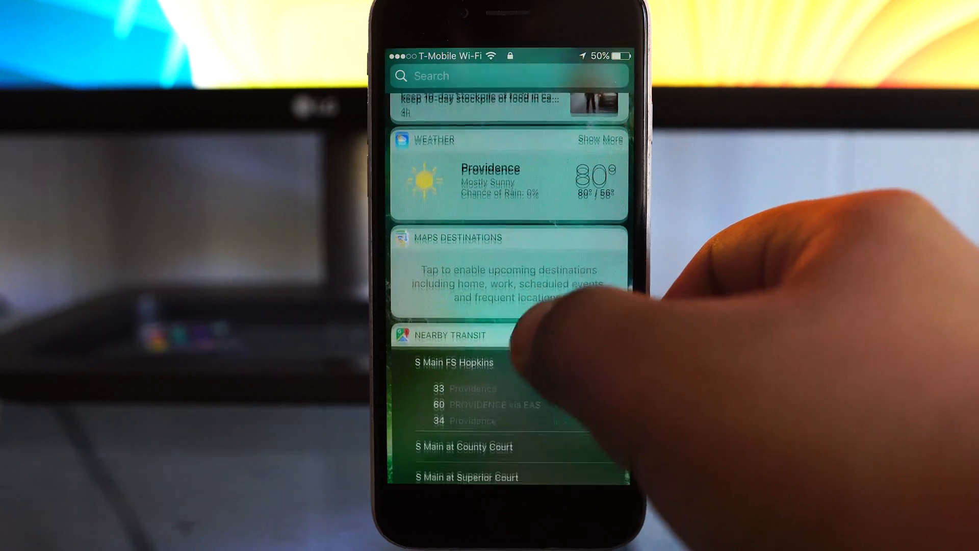
scroll("down", 3)
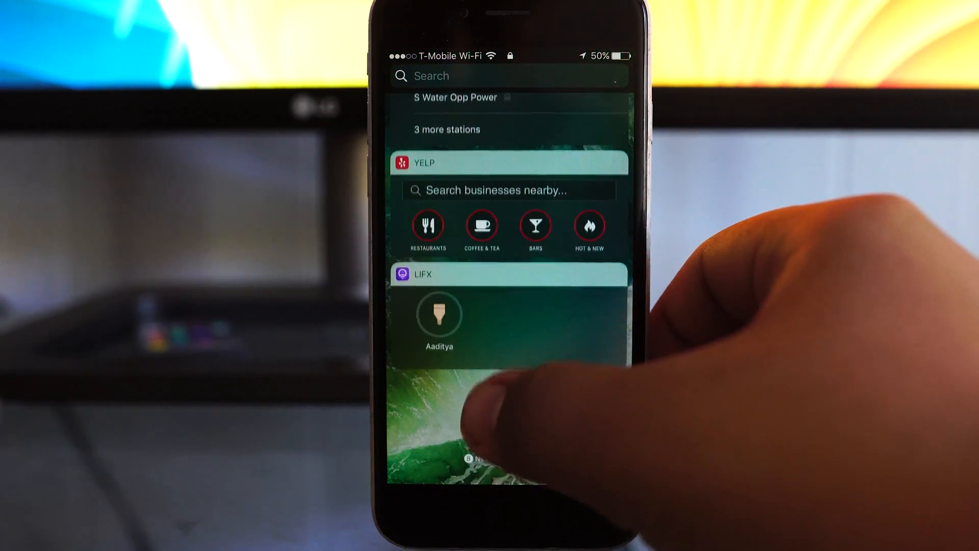
scroll("down", 3)
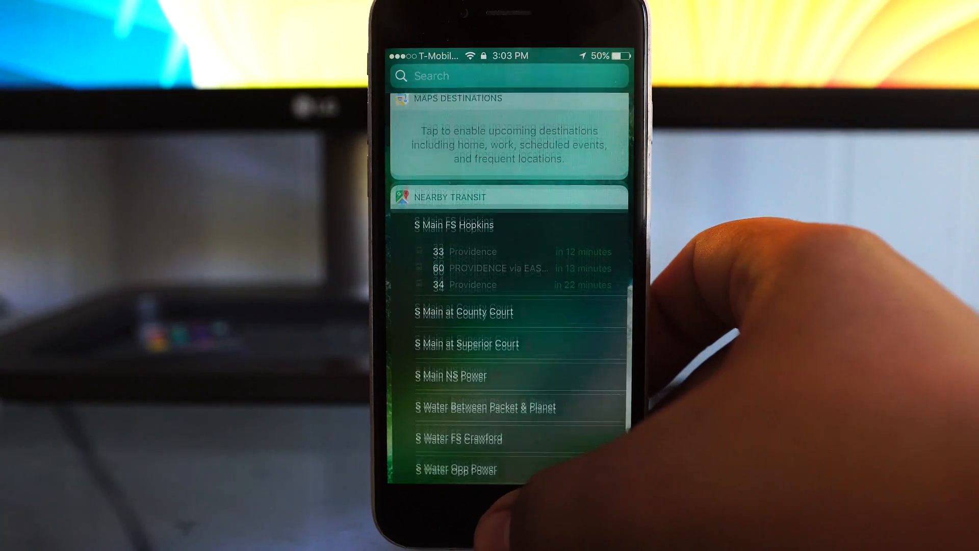
scroll("down", 3)
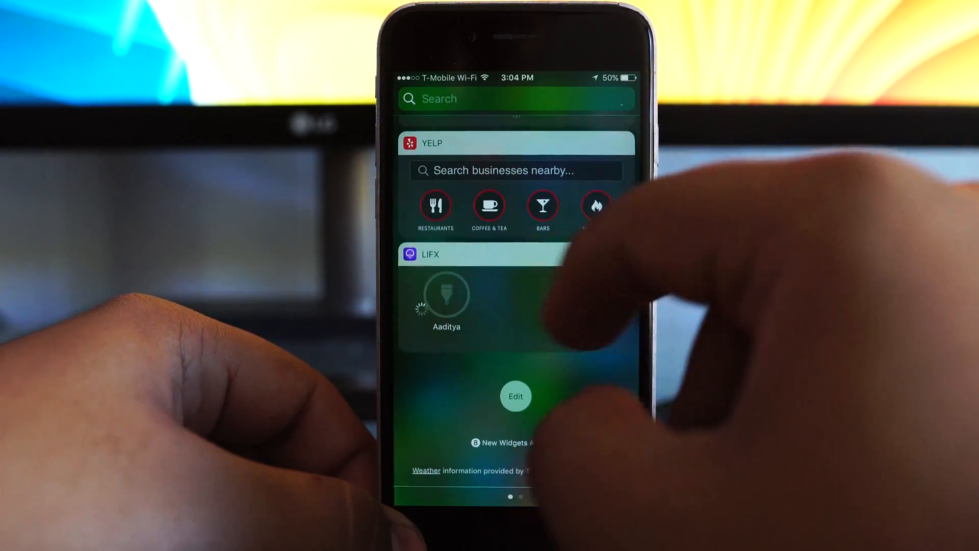
Review Notification Center's Instagram notifications back to yesterday's.
scroll("left", 3)
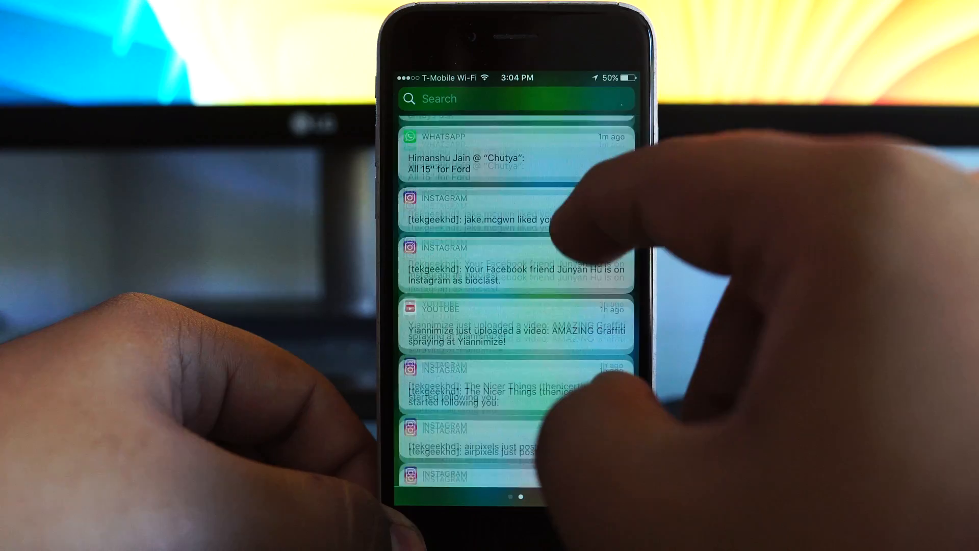
scroll("down", 3)
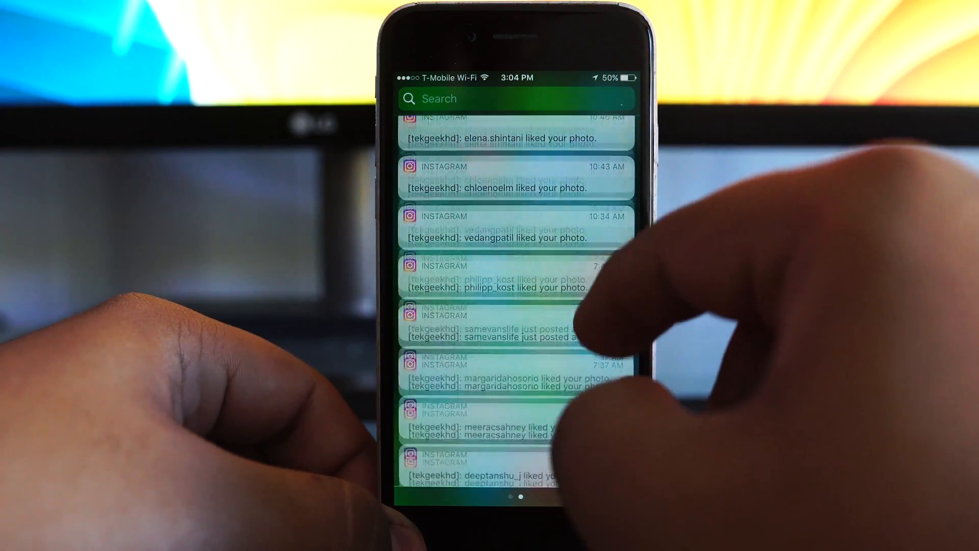
scroll("down", 3)
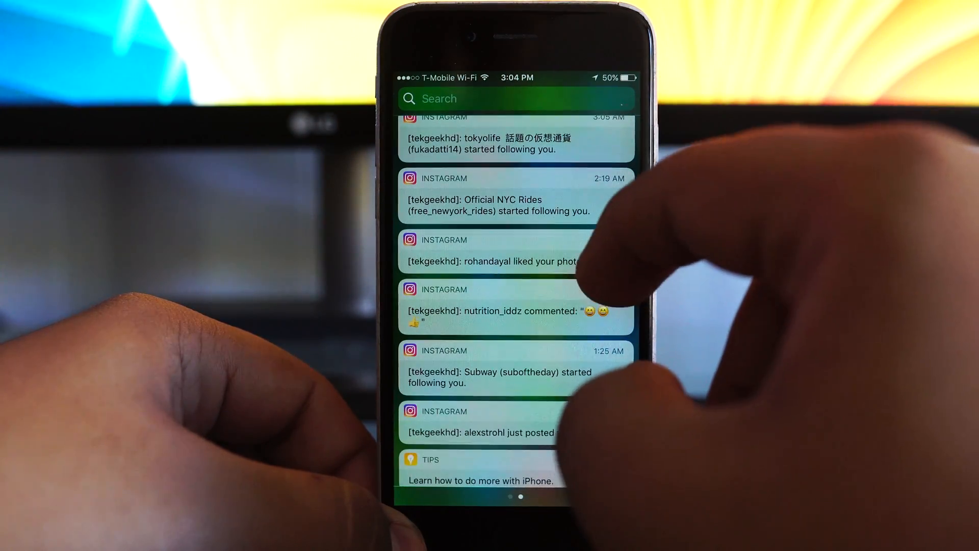
scroll("down", 3)
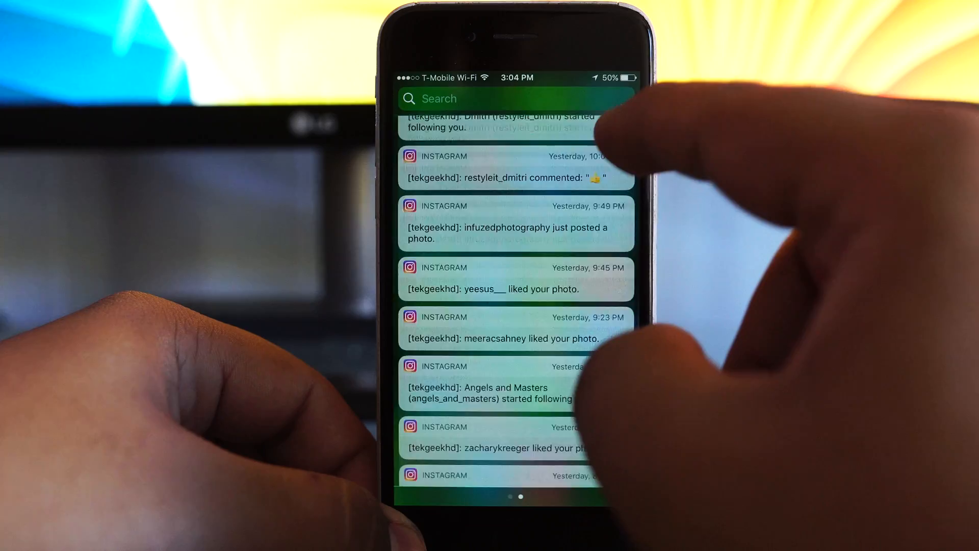
scroll("down", 3)
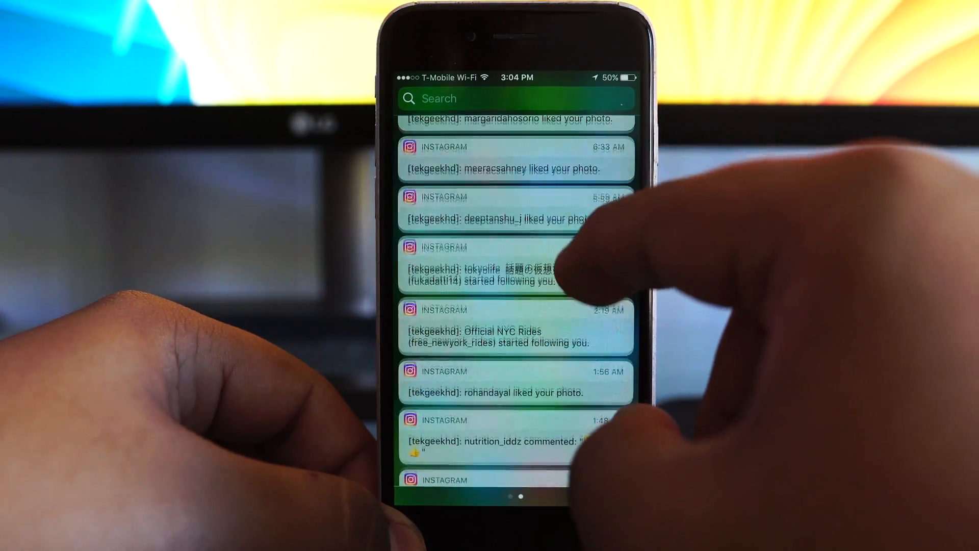
scroll("down", 3)
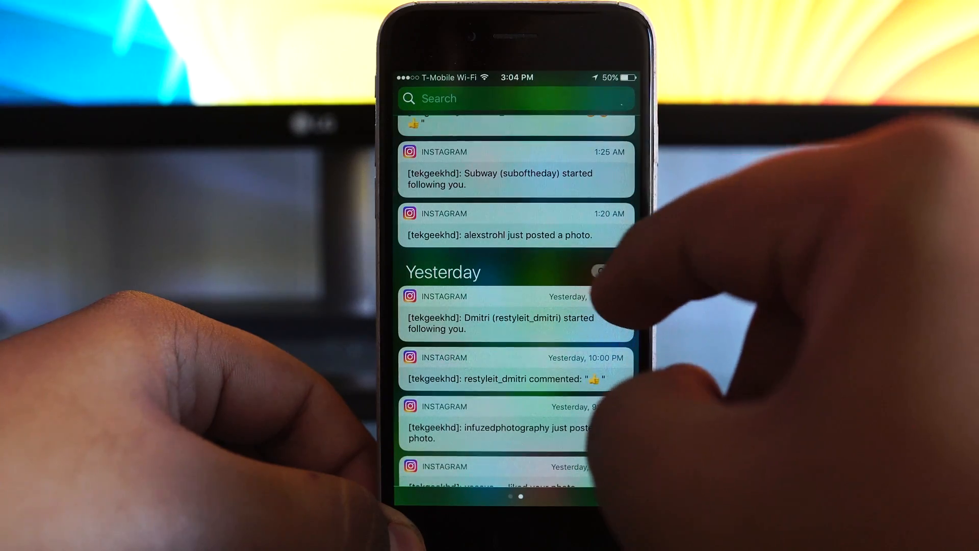
scroll("down", 3)
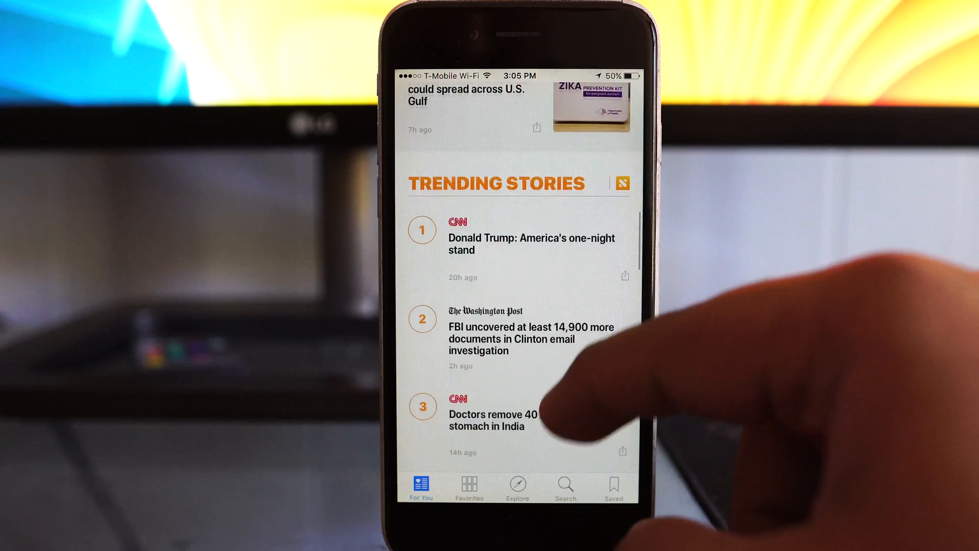
Open the Digital Media channel from News Favorites and view its latest articles.
left_click(469, 488)
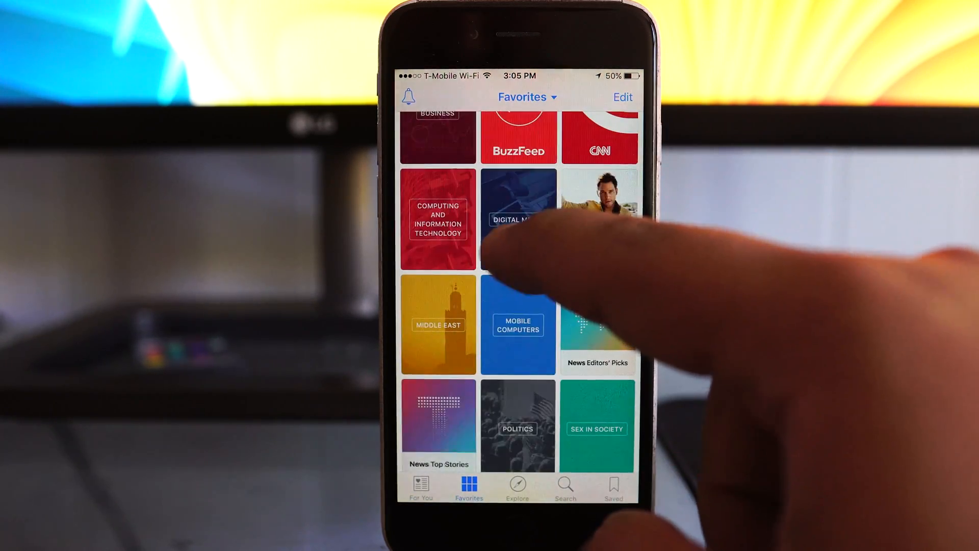
left_click(518, 218)
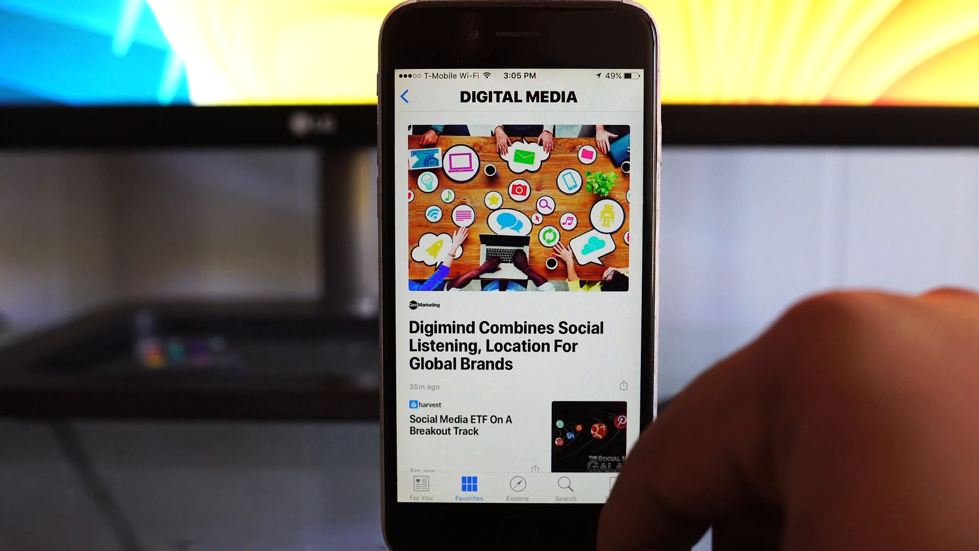
left_click(506, 347)
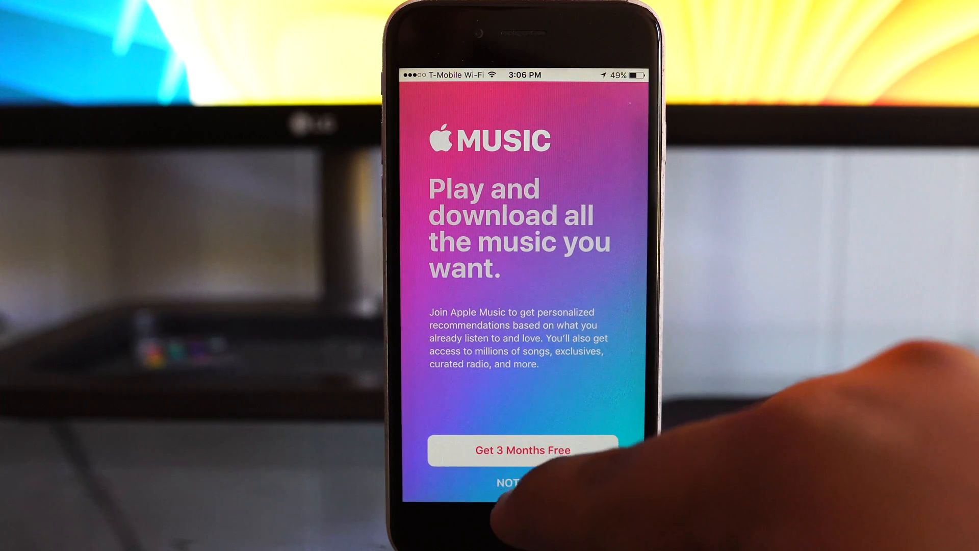
Dismiss the Apple Music offer and browse downloaded songs alphabetically in Library.
left_click(512, 482)
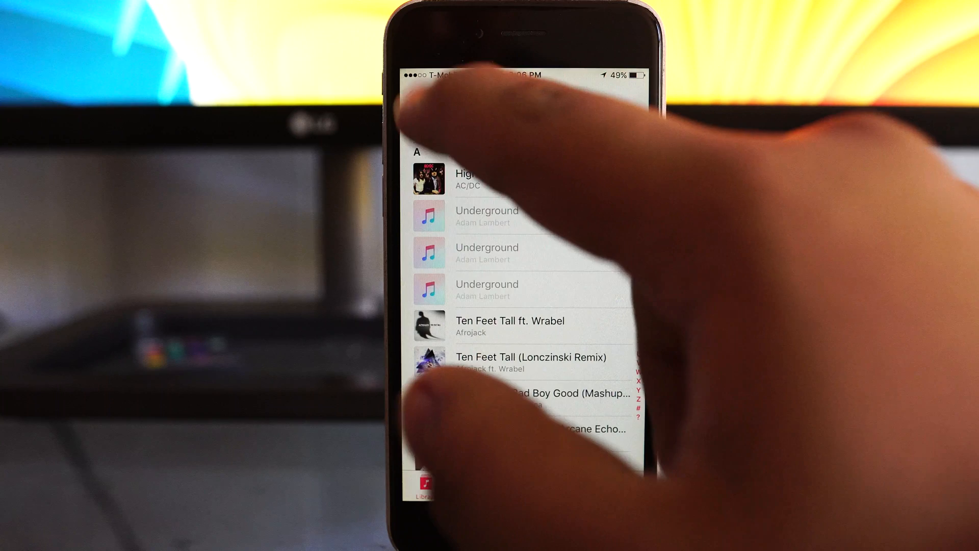
left_click(427, 488)
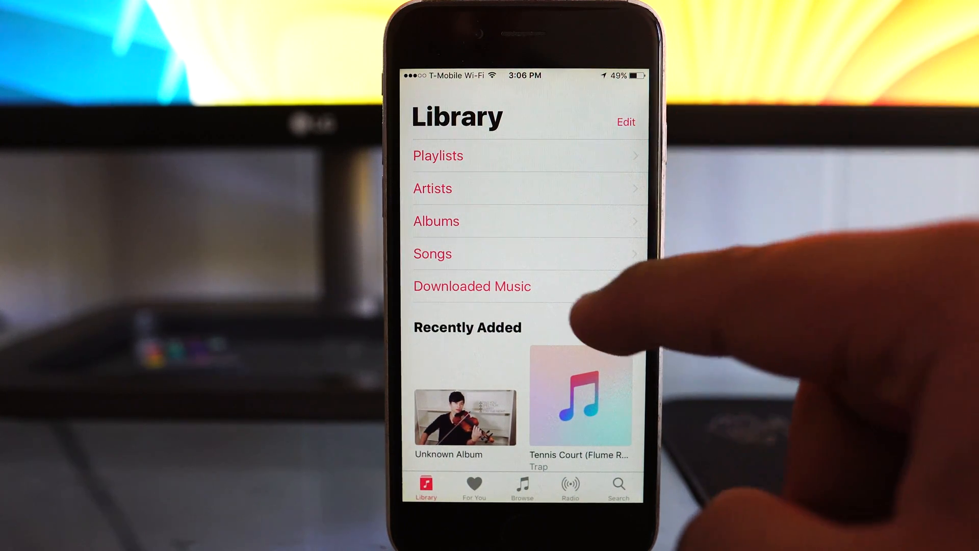
left_click(471, 285)
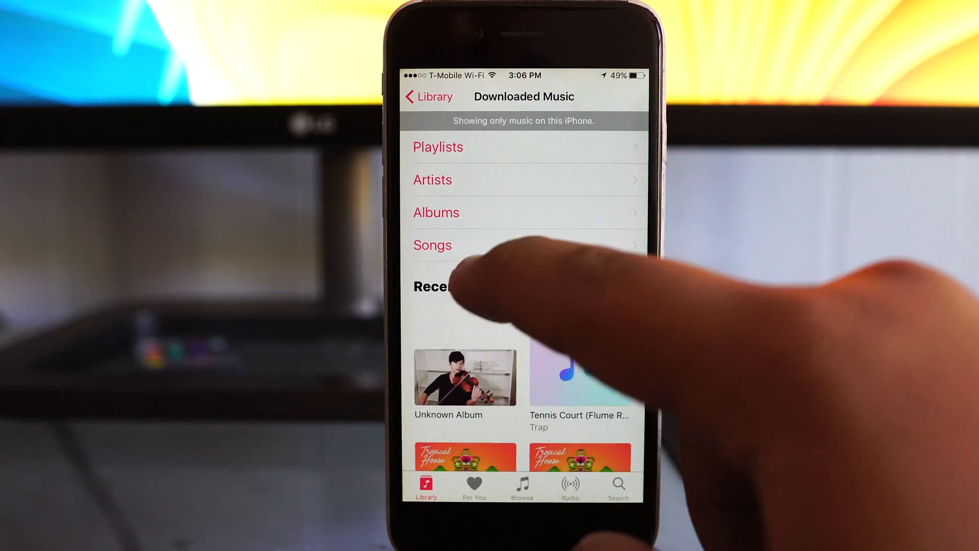
left_click(433, 243)
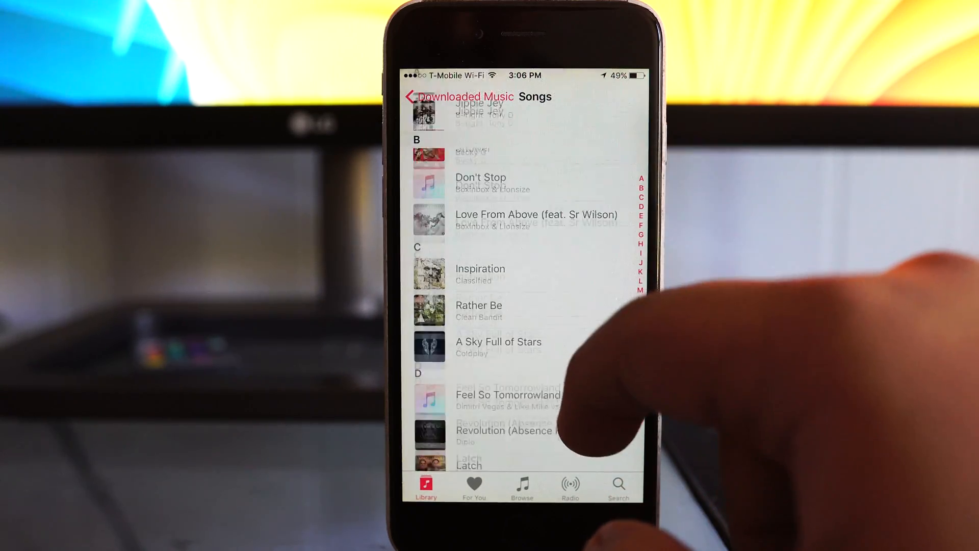
scroll("down", 3)
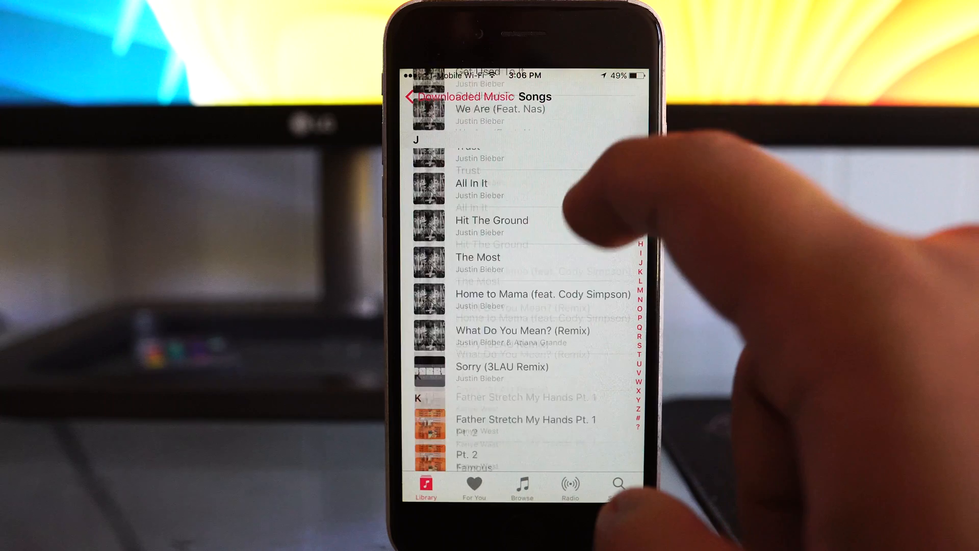
scroll("down", 3)
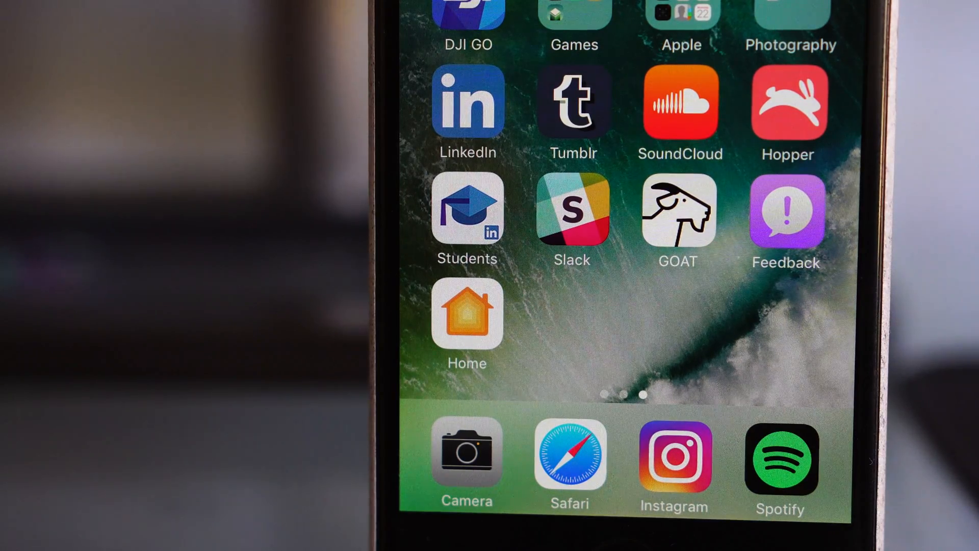
Launch the Home app from the last Home Screen page.
left_click(466, 318)
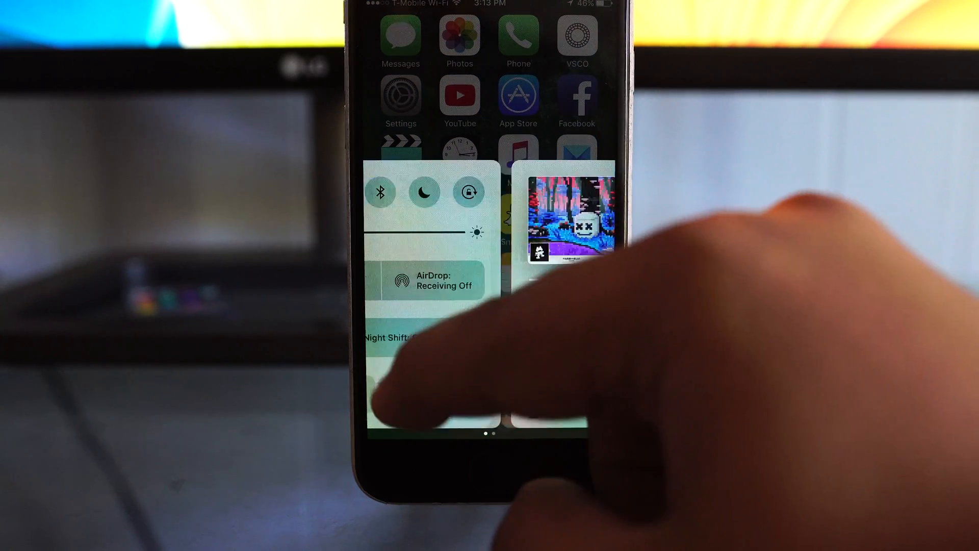
Toggle playback of Marshmello's "Alone" on Control Center's Now Playing card.
scroll("left", 3)
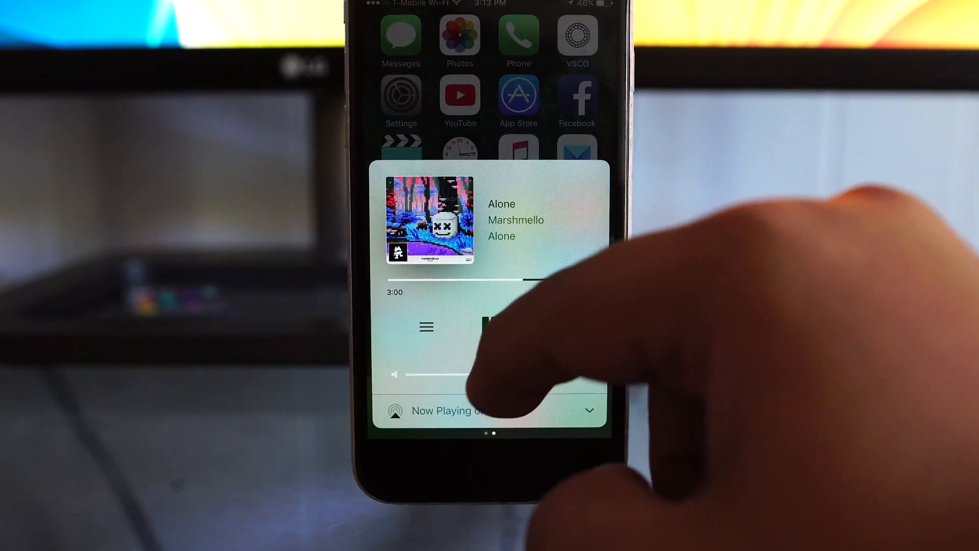
left_click(425, 327)
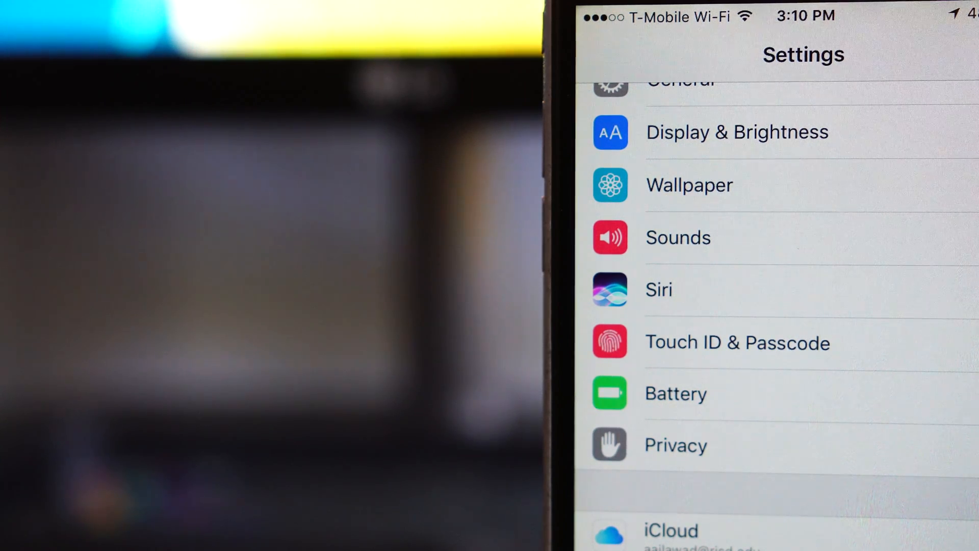
Select an entry in the main Settings list.
left_click(658, 289)
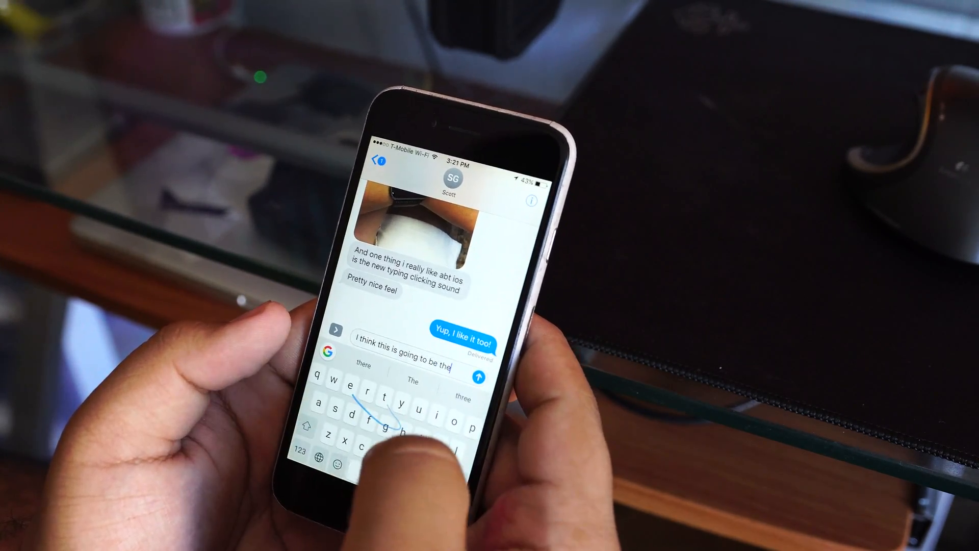
Swipe-type "best" so the draft reads "I think this is going to be the best".
type("best")
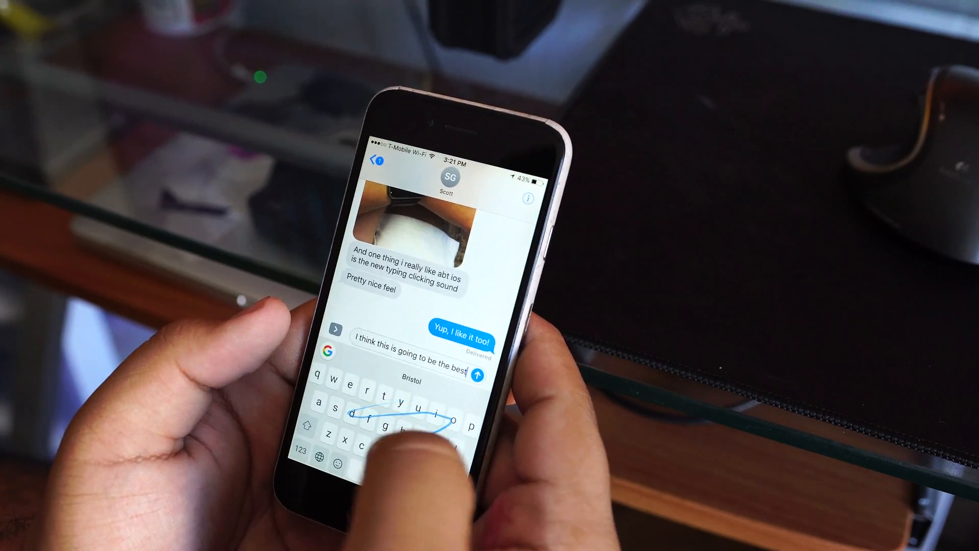